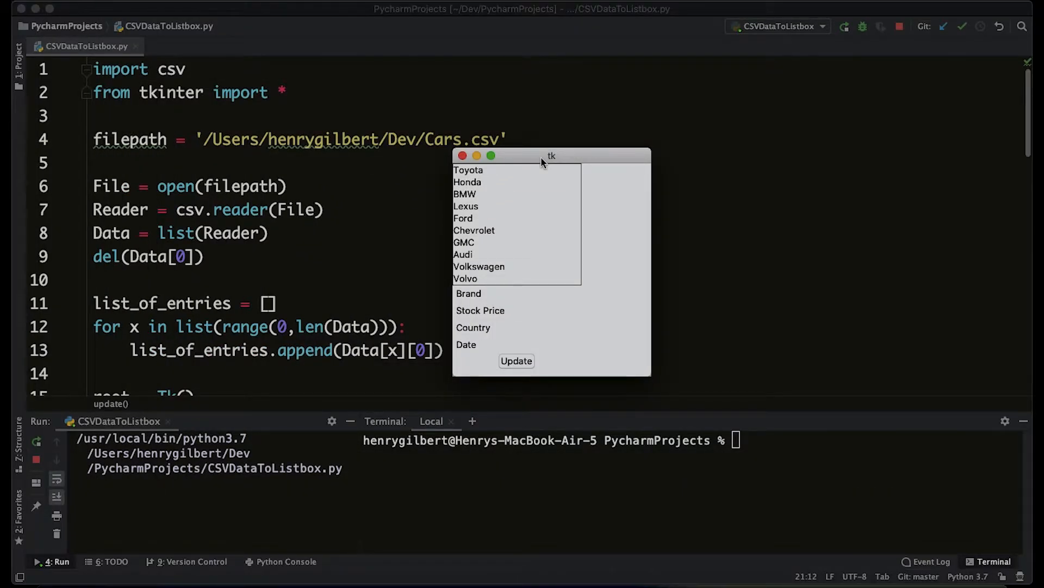
mouse_move(510, 193)
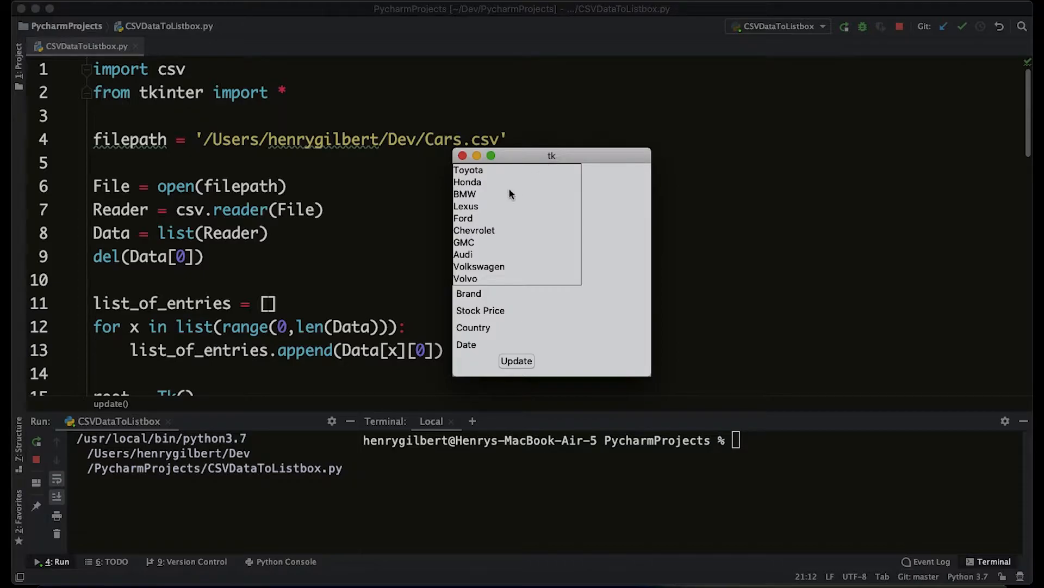
mouse_move(512, 212)
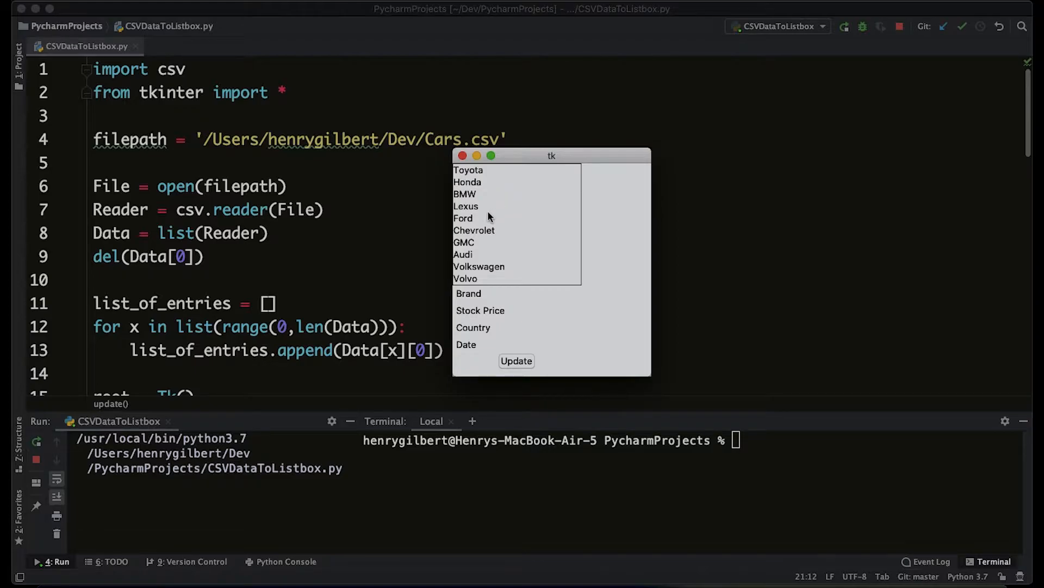
Show BMW's then Mazda's stock price, country and date via the Update button.
click(464, 194)
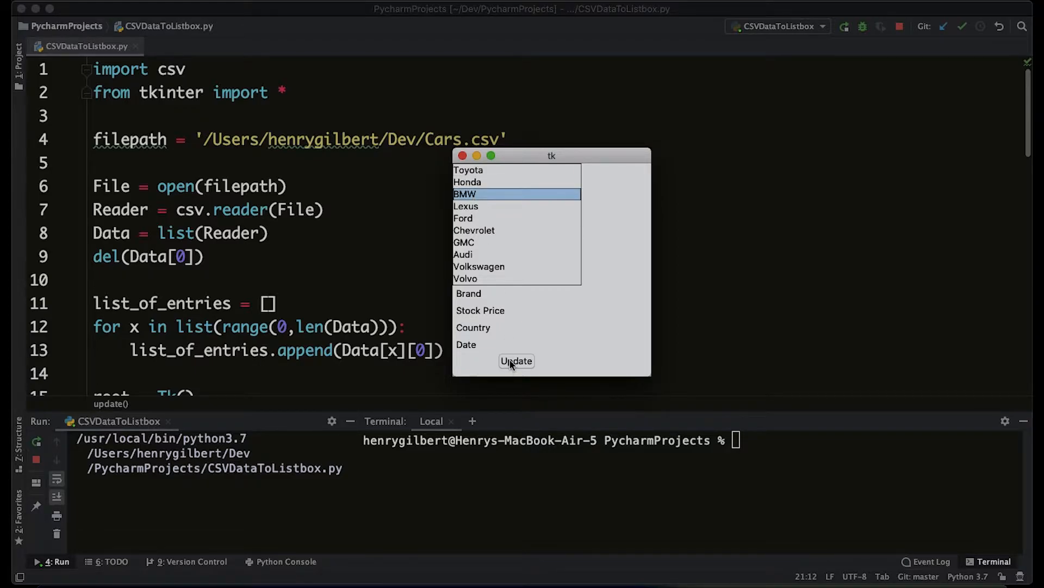
click(516, 360)
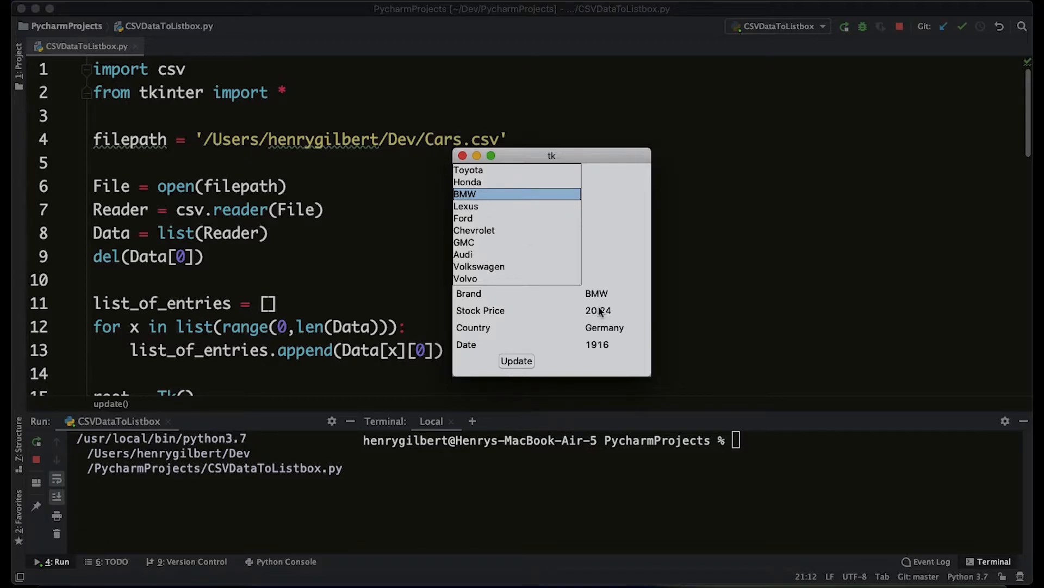
scroll(down, 3)
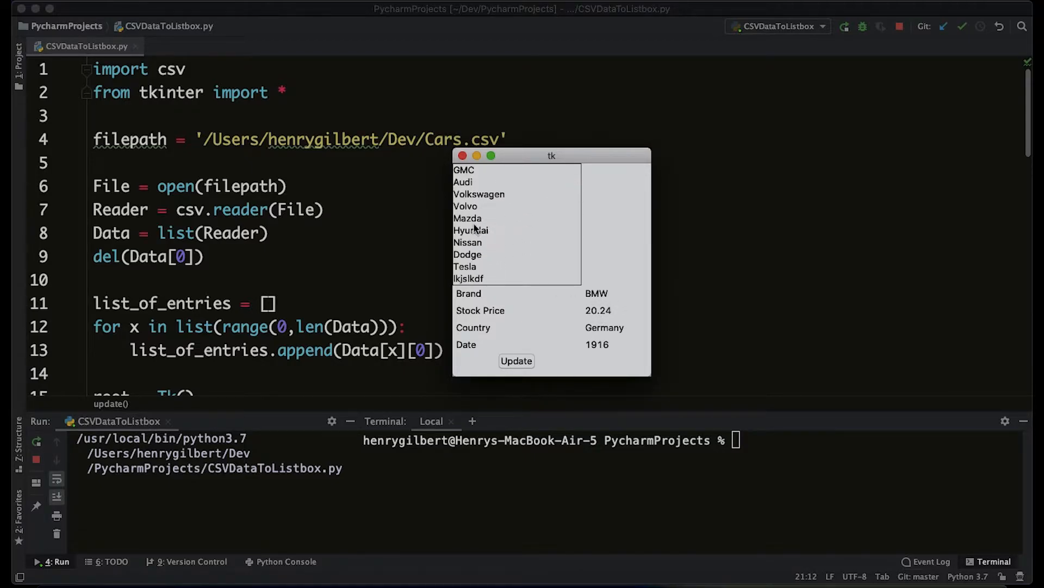
click(516, 360)
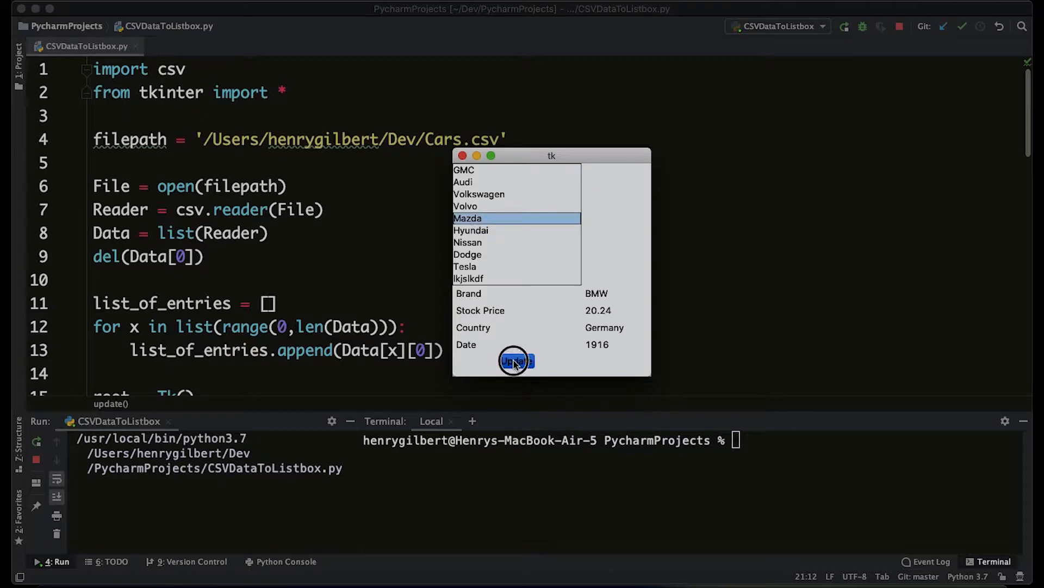
click(516, 360)
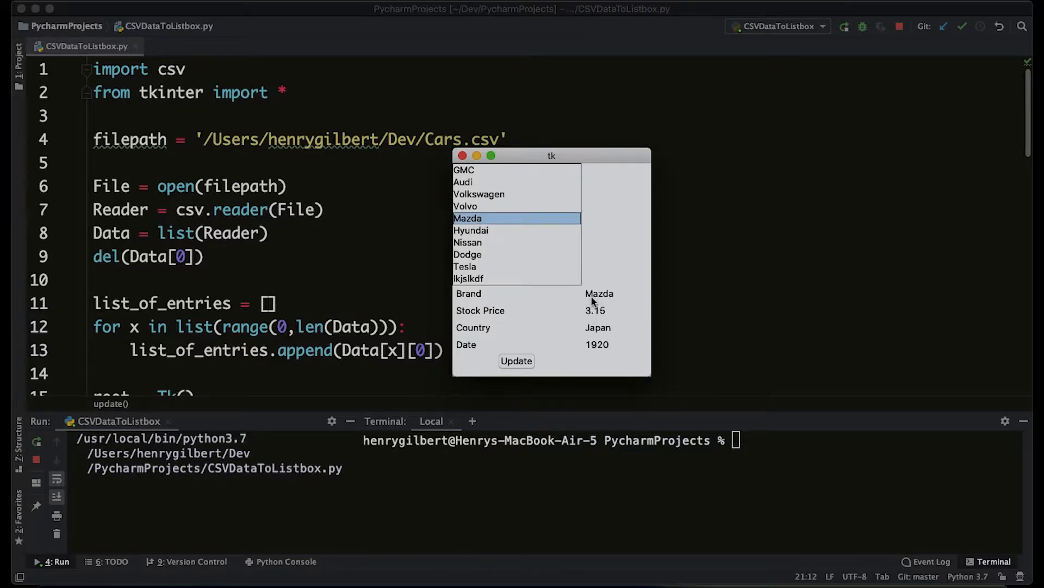
mouse_move(506, 248)
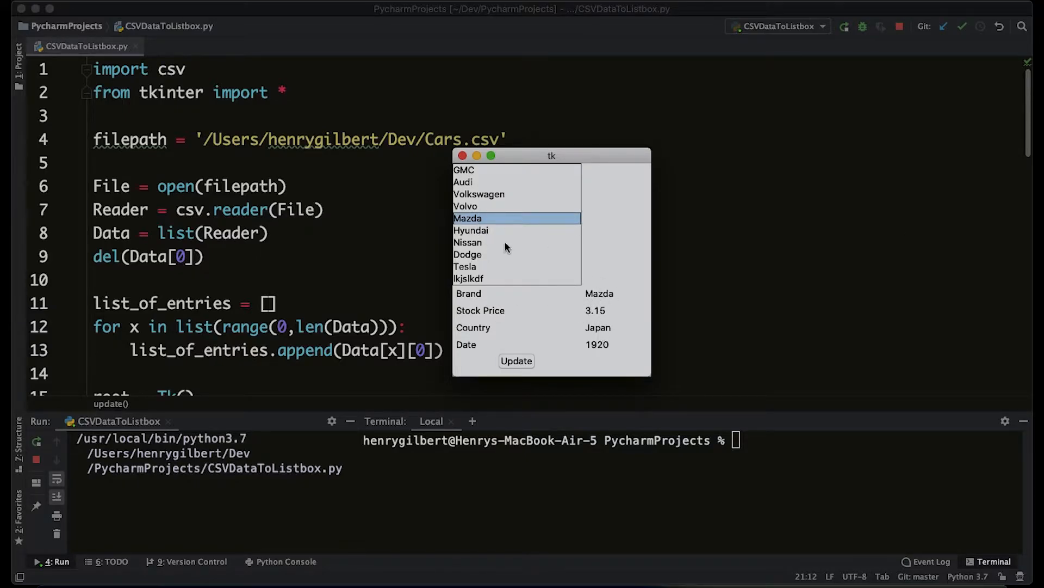
Show Dodge's then Honda's details and close the app window.
click(468, 255)
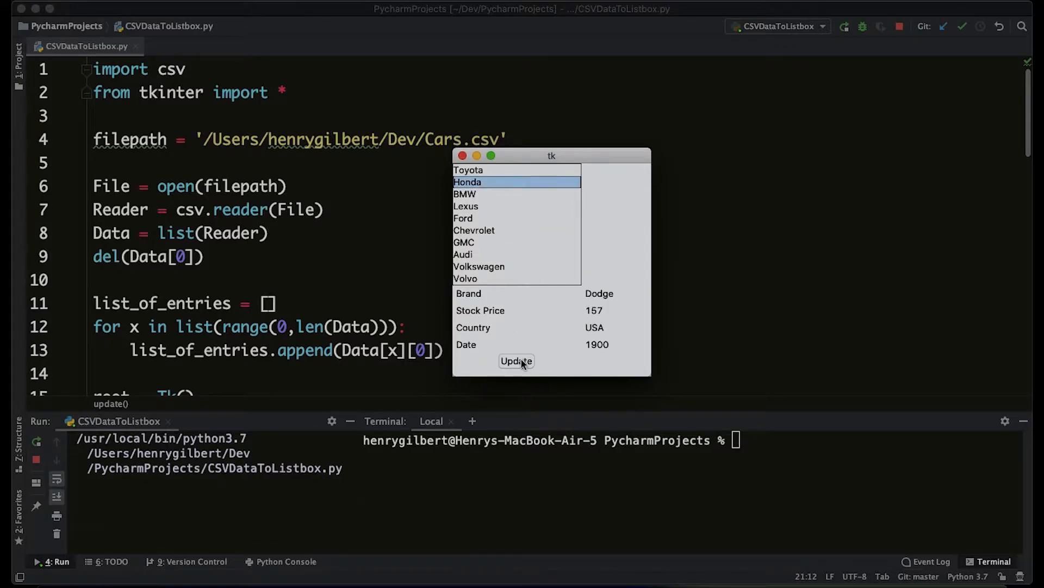
click(515, 360)
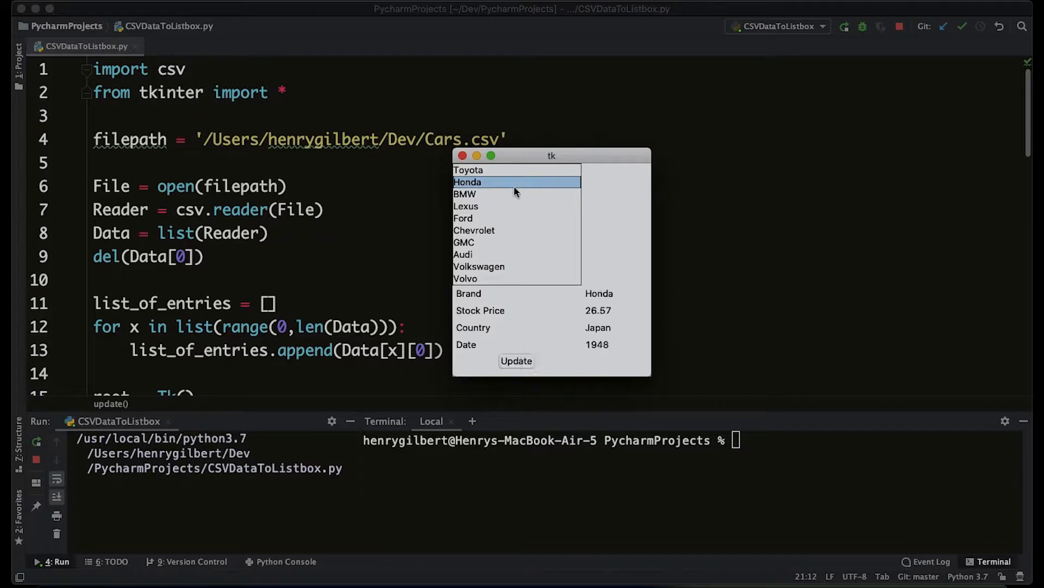
mouse_move(502, 220)
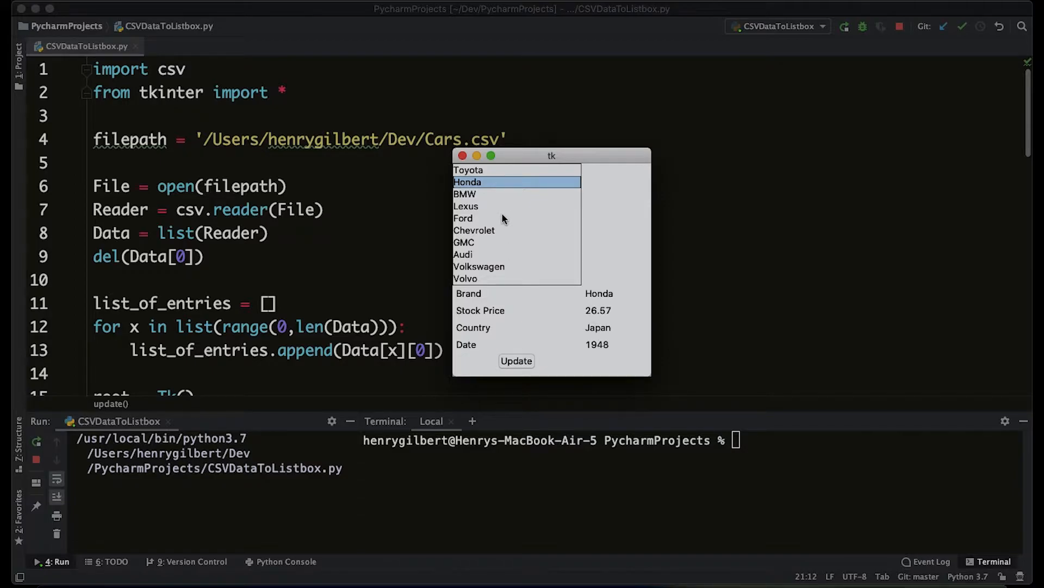
click(465, 241)
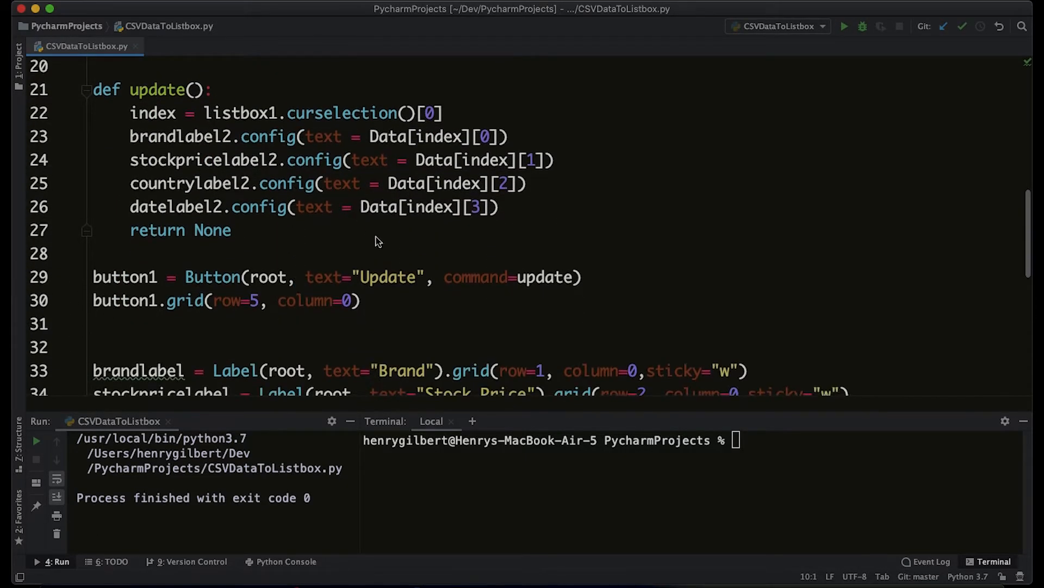
mouse_move(543, 280)
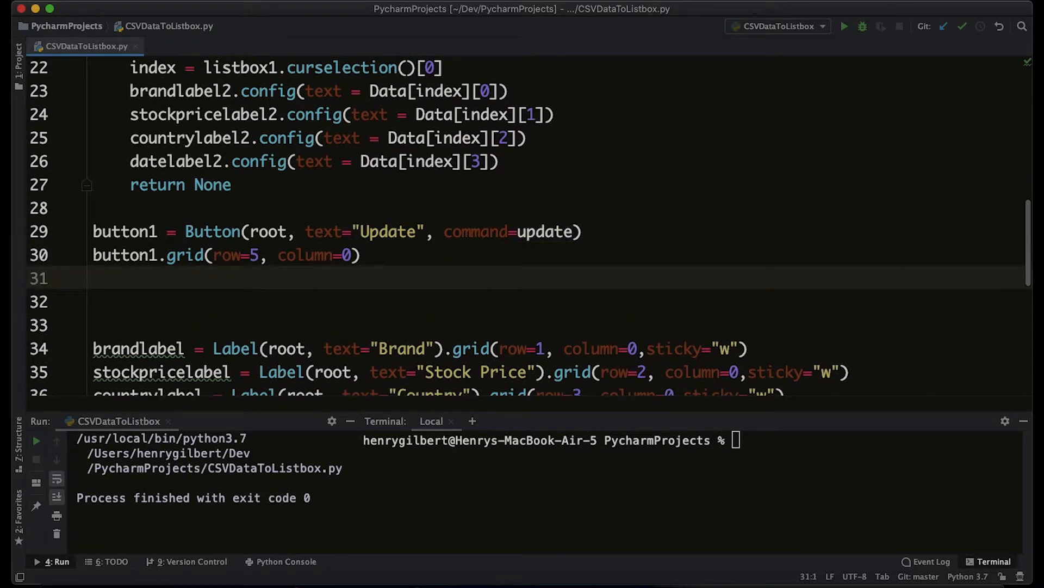
Add root.bind('<Return>', update) below the Update button's grid line.
text(roo)
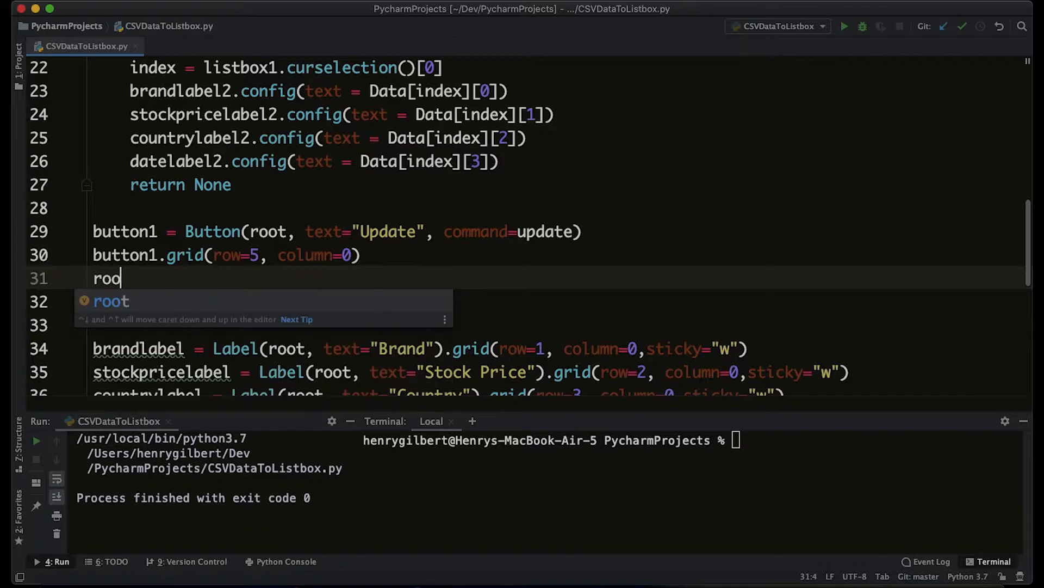
text(t.bind()
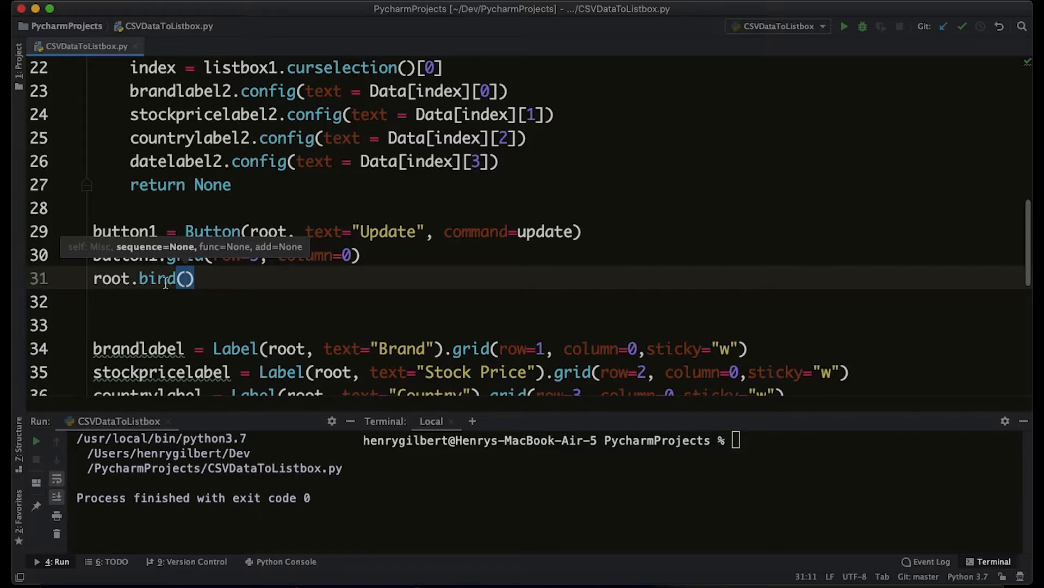
text(')
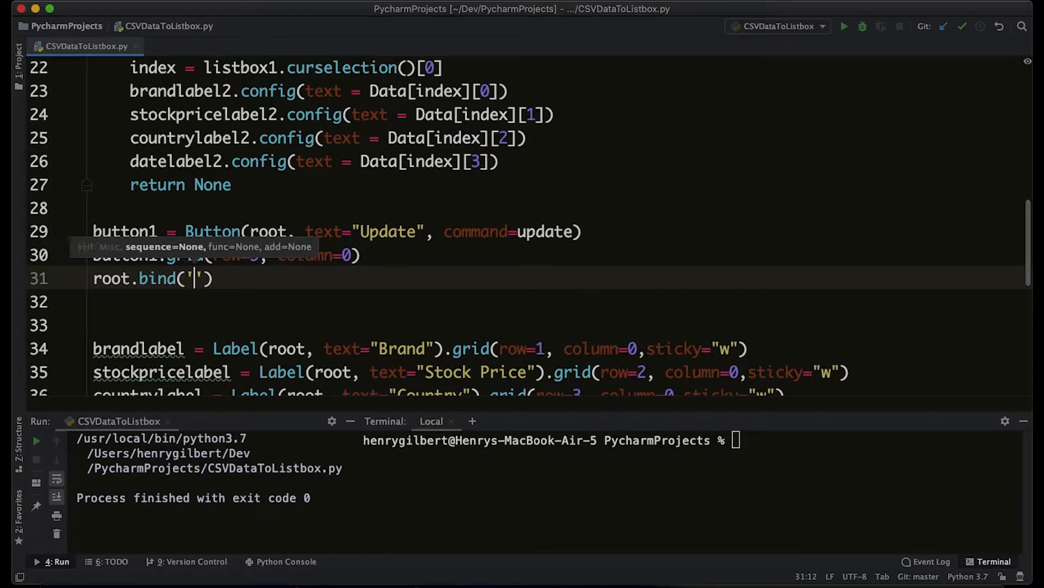
text(<>)
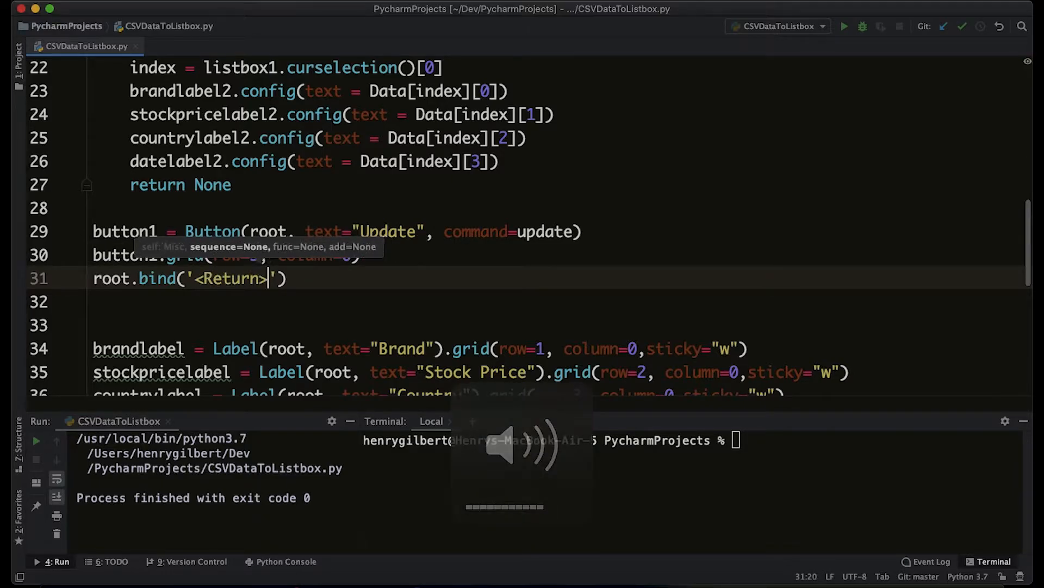
text(, update)
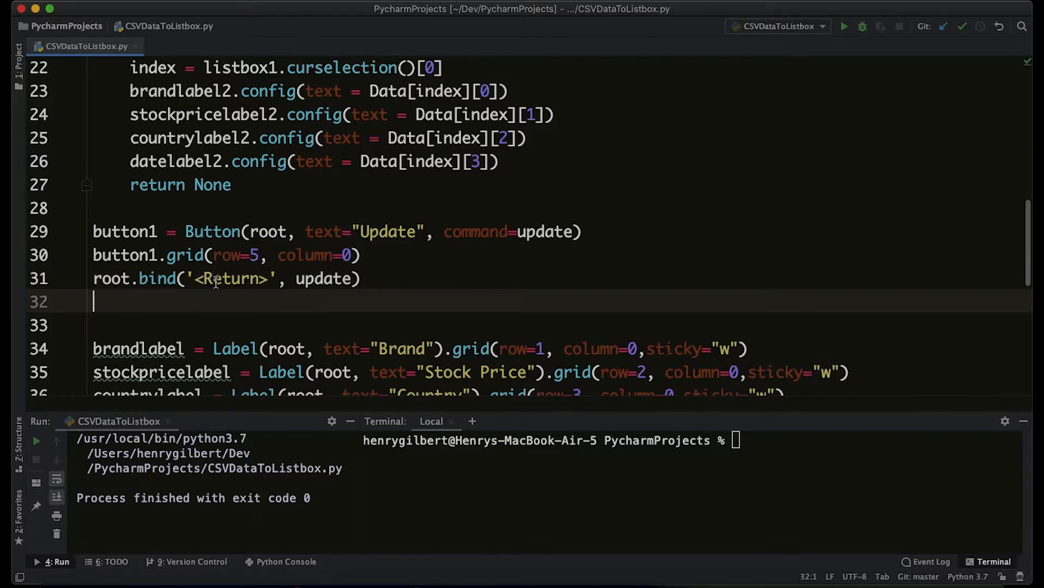
mouse_move(120, 277)
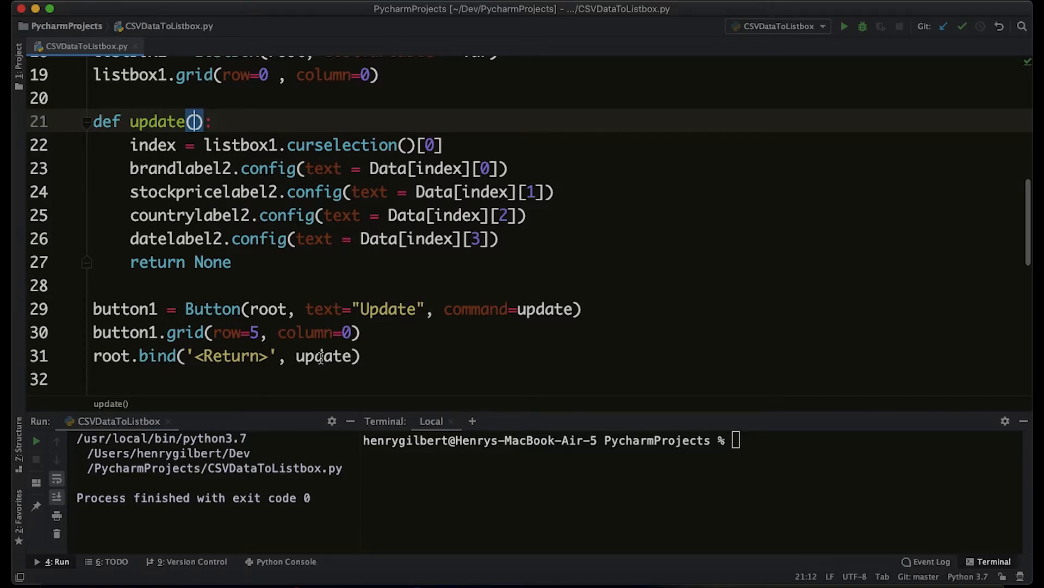
mouse_move(326, 355)
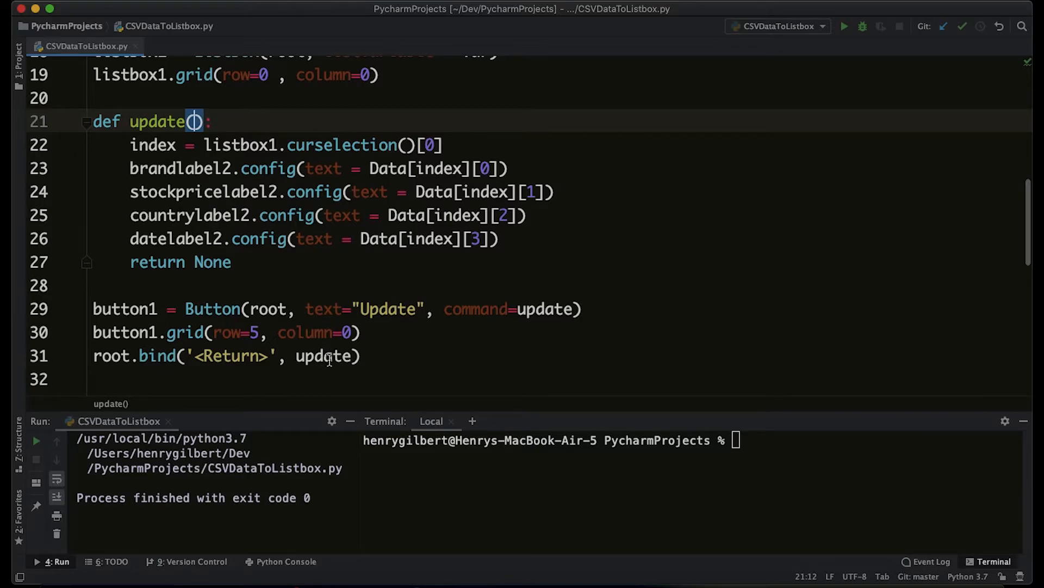
mouse_move(195, 121)
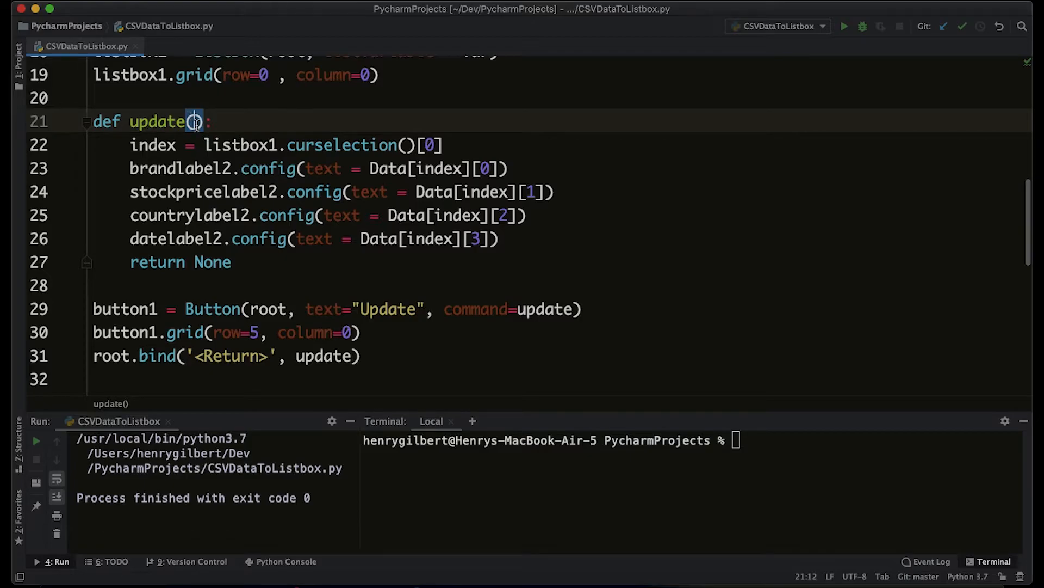
Change the signature to def update(event = None) and relaunch the app.
text(e)
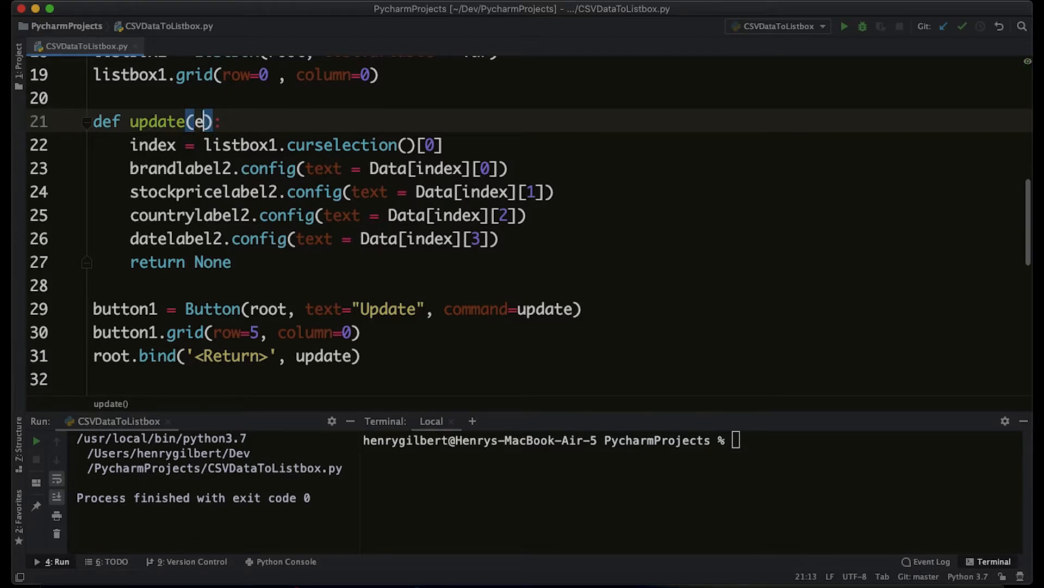
text(vent = None)
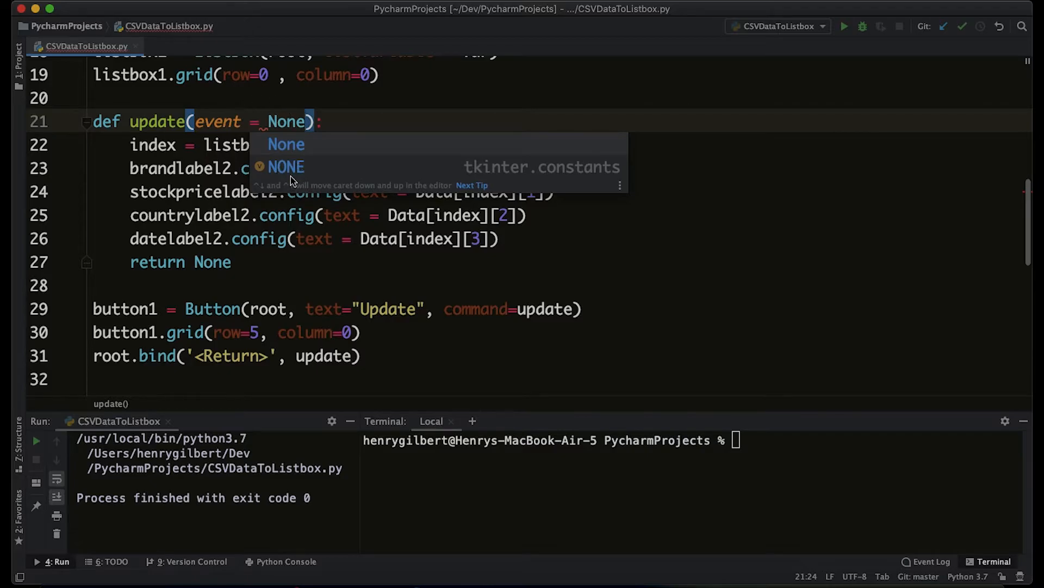
click(844, 26)
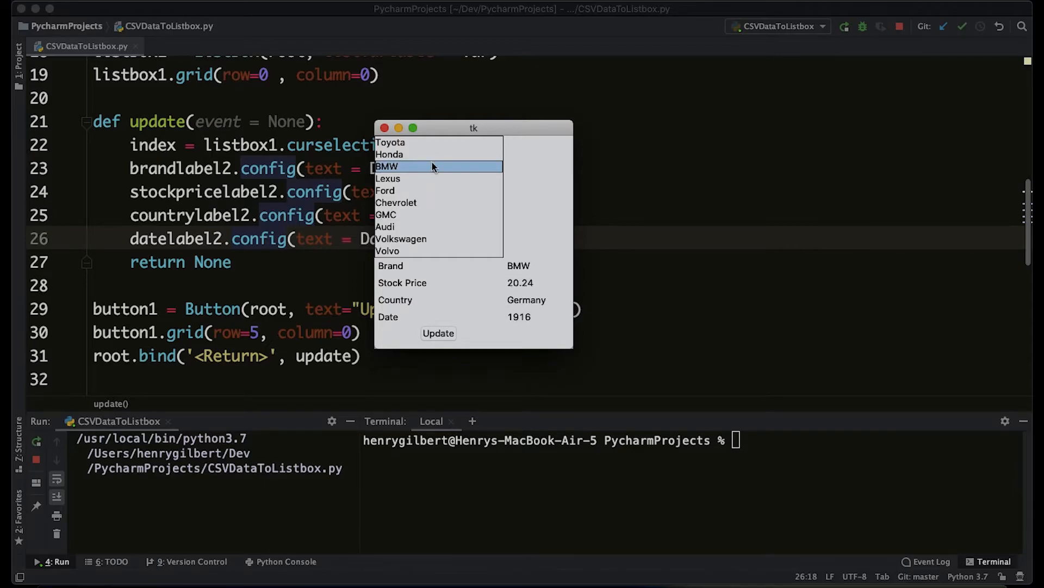
Select Honda in the list and confirm Return fills in Japan, 1948.
scroll(down, 3)
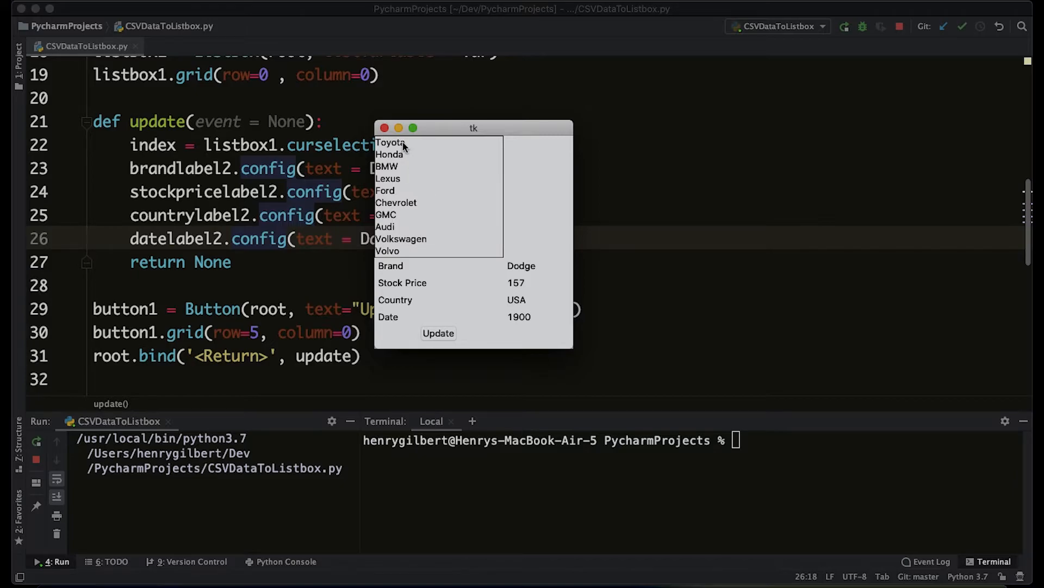
click(389, 154)
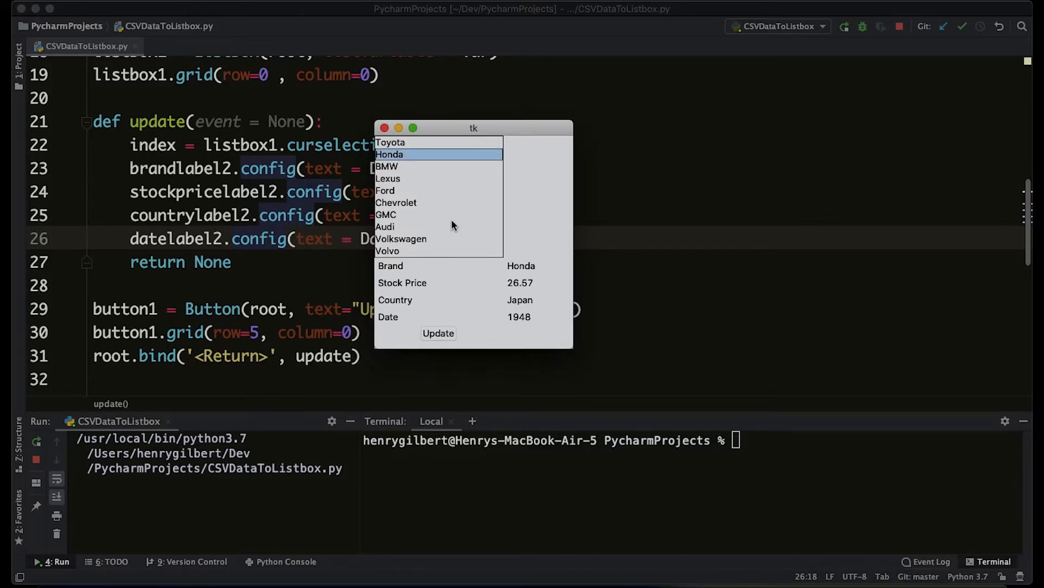
mouse_move(543, 275)
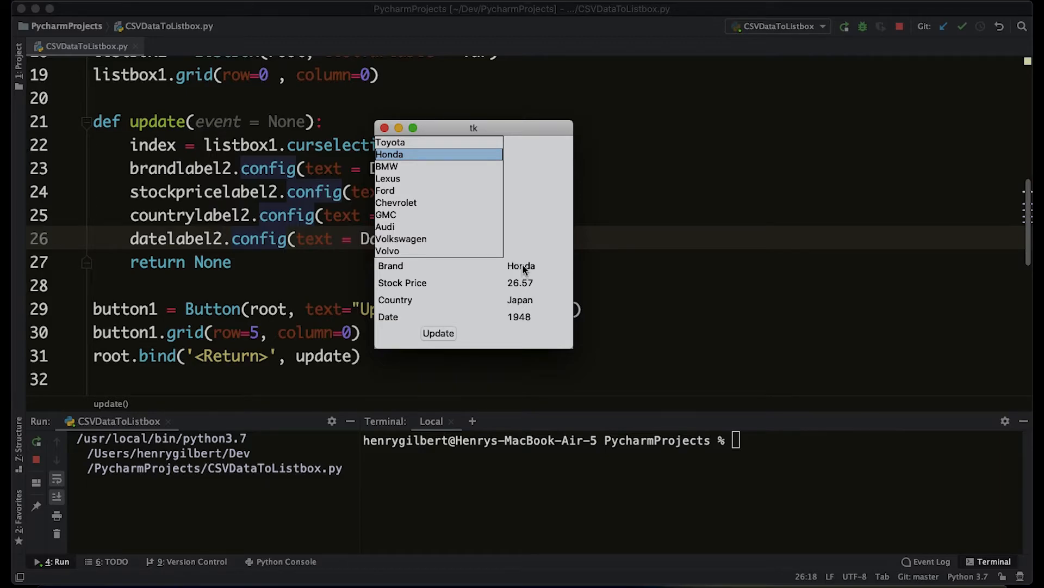
mouse_move(522, 269)
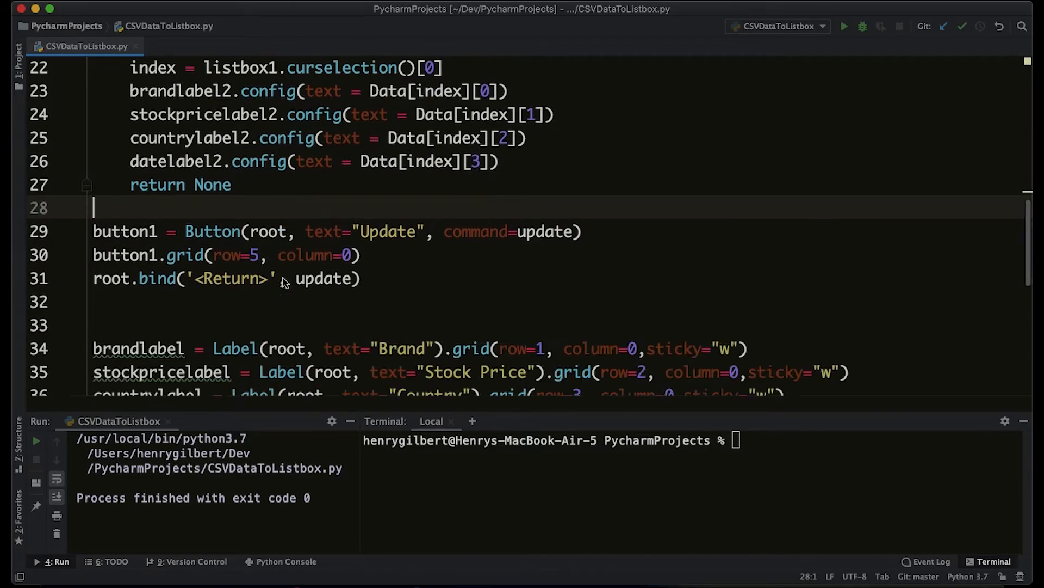
Add brandlabel2.bind('<Button-1>', update) before root.mainloop() and relaunch the app.
scroll(down, 3)
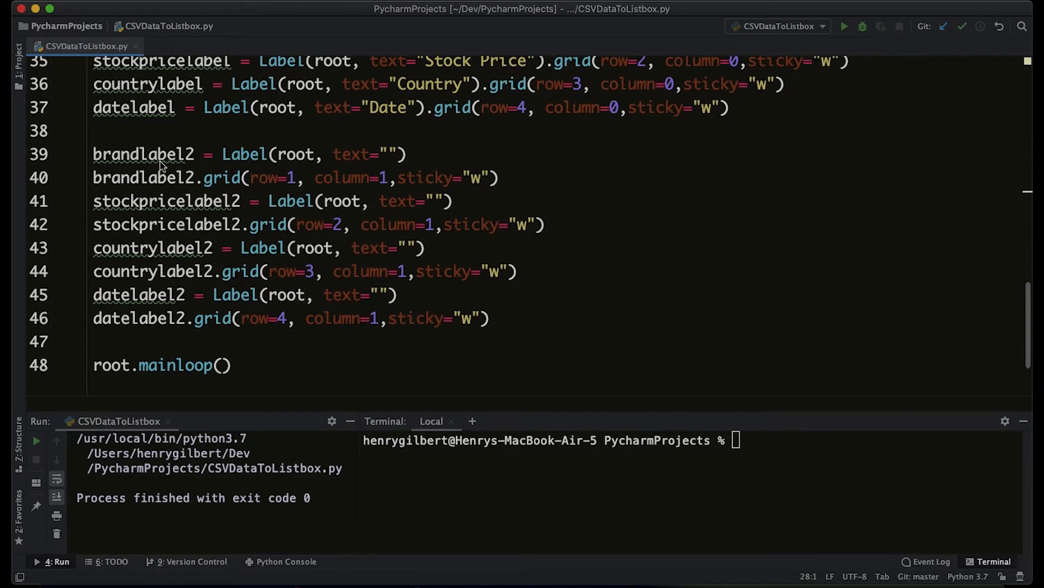
key(enter)
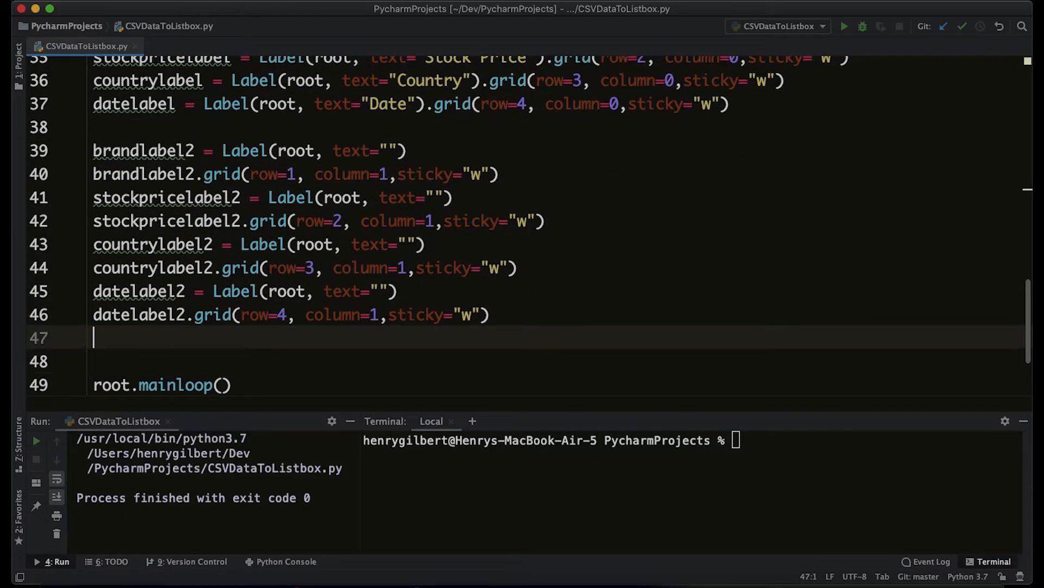
text(brandld)
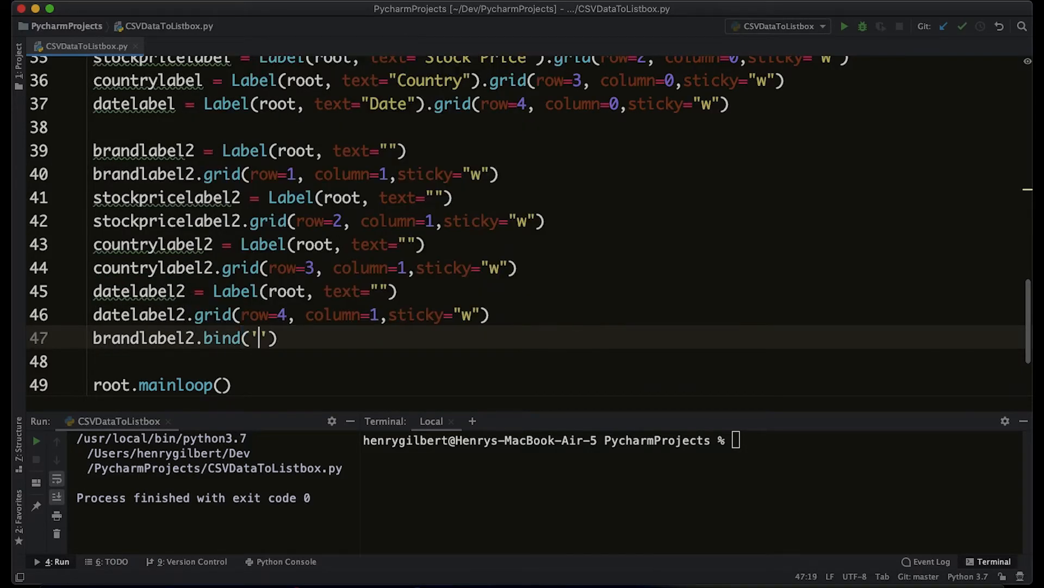
text(<>)
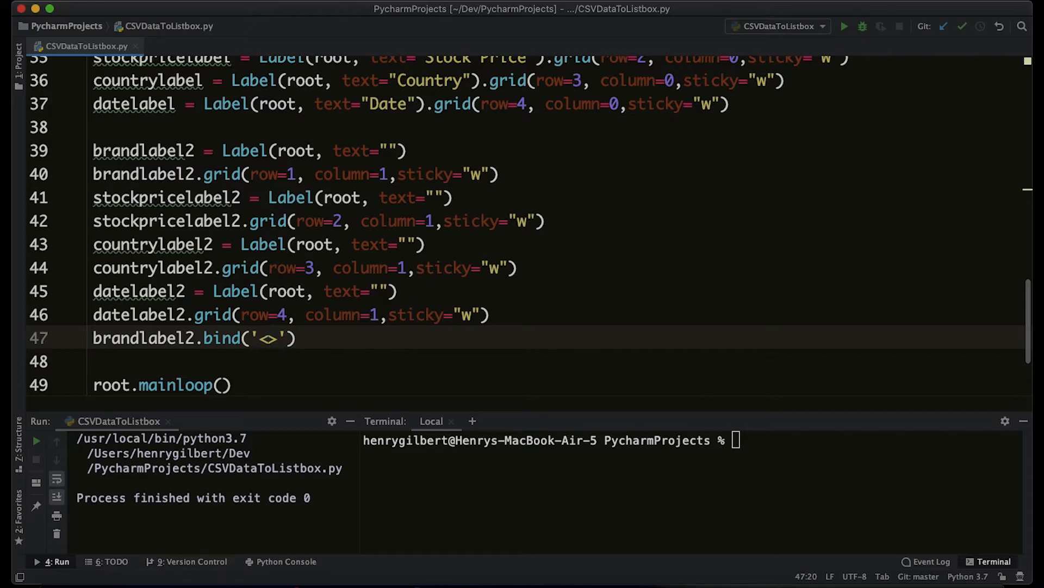
text(Button)
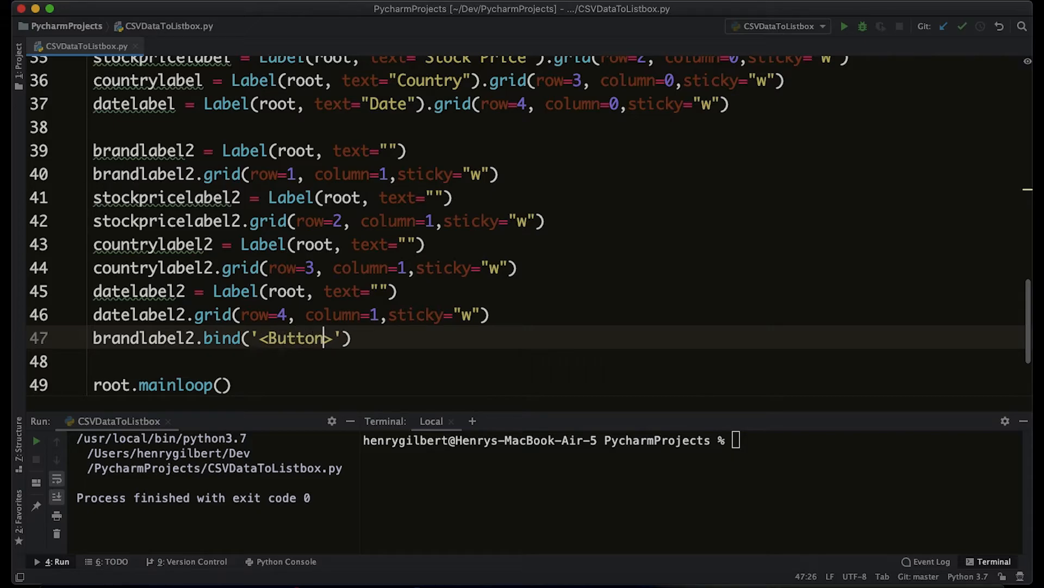
text(-1>)
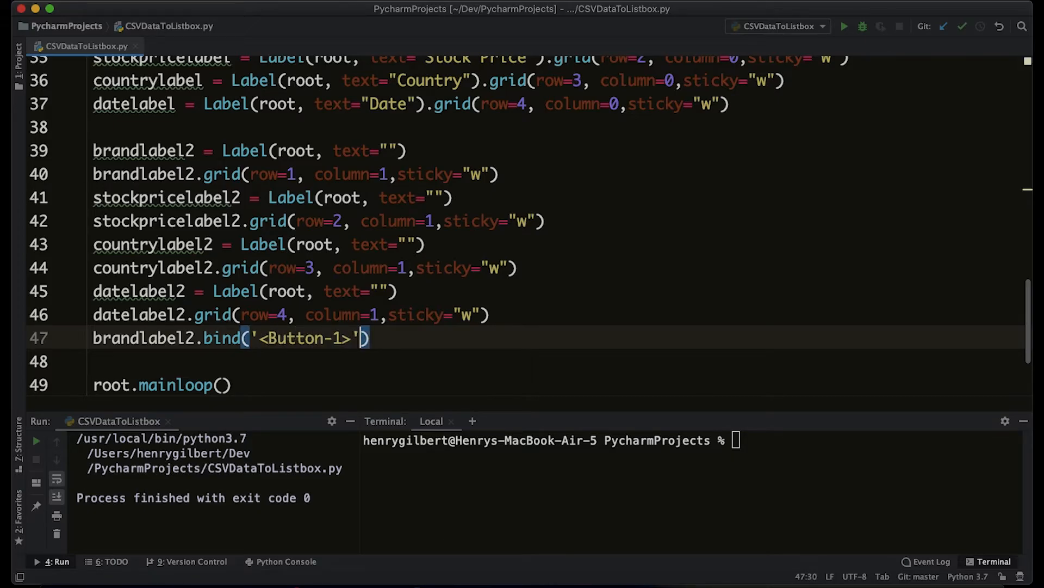
text(, update)
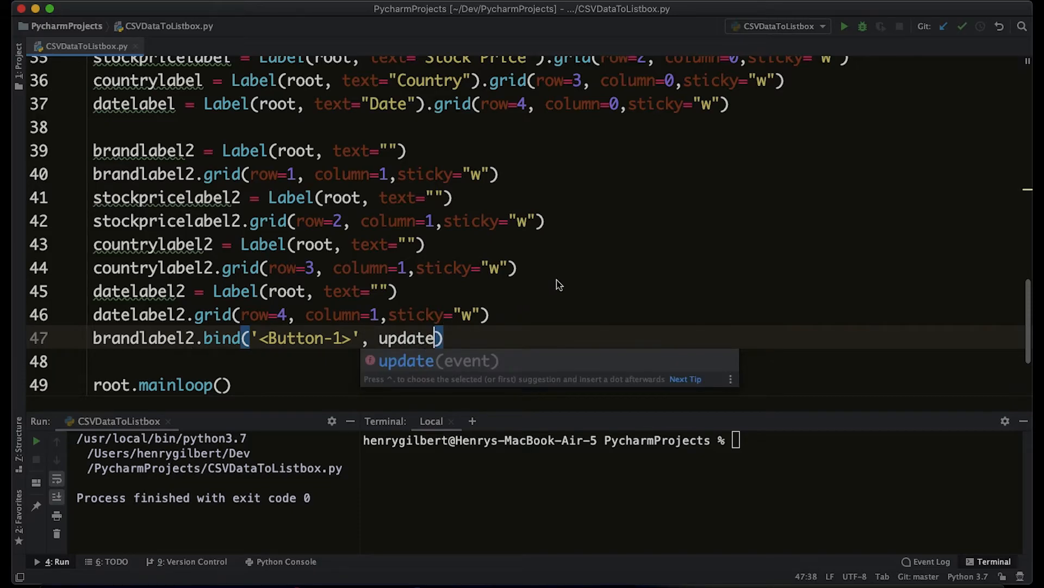
click(844, 26)
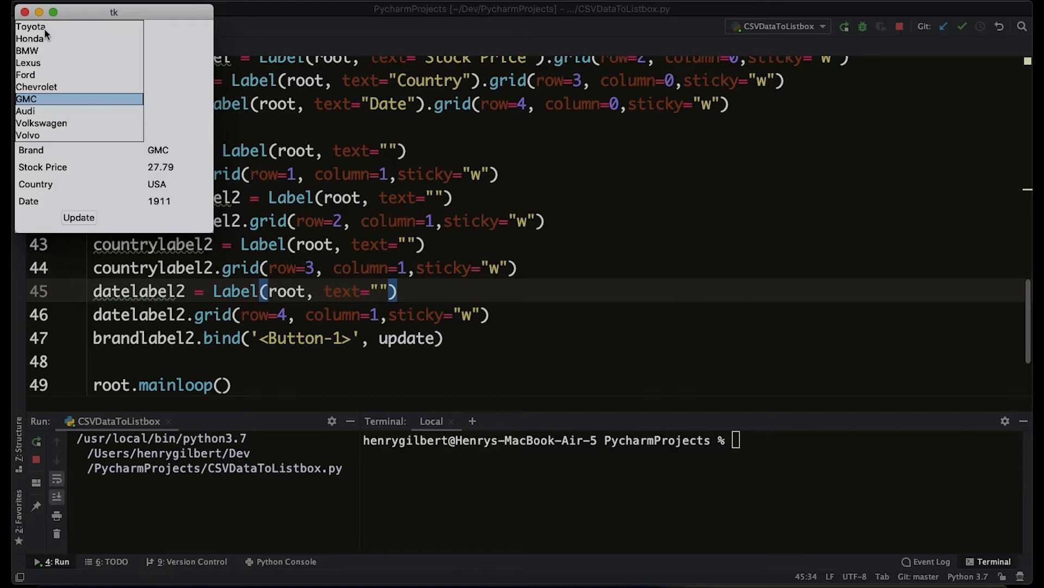
Select GMC and click the brand value label to show GMC, USA, 1911.
click(31, 38)
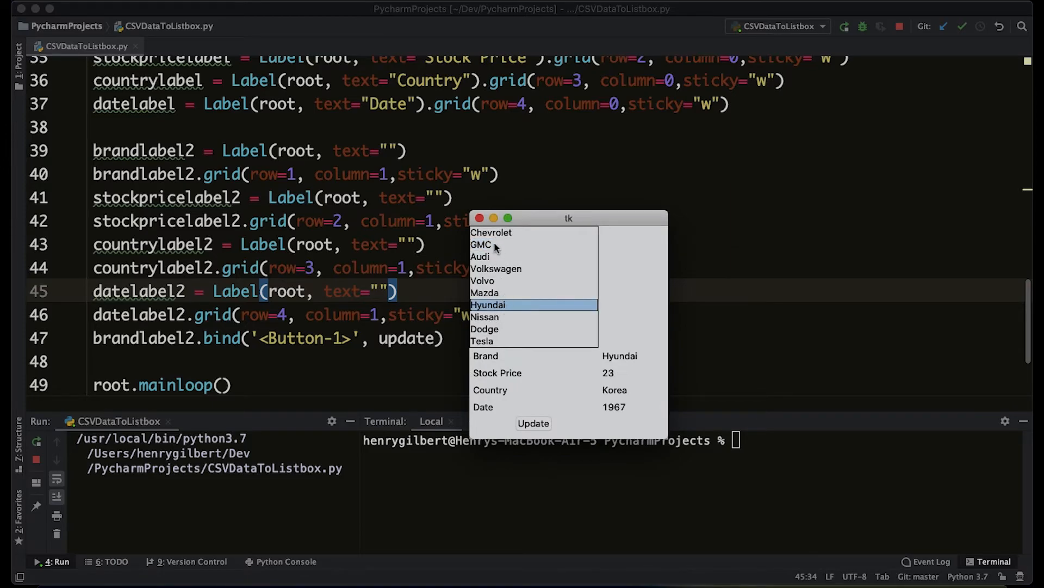
click(482, 245)
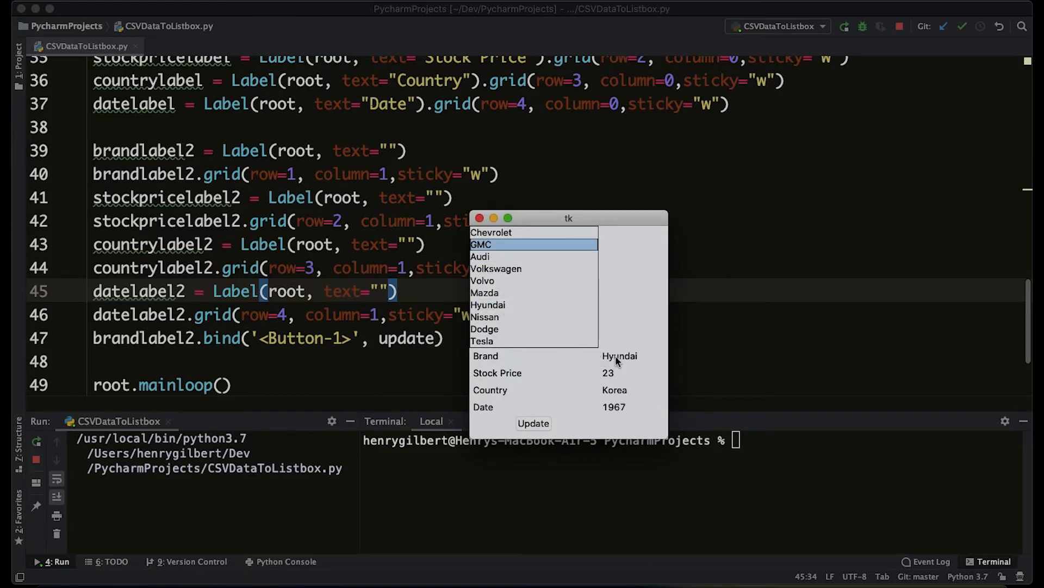
click(480, 245)
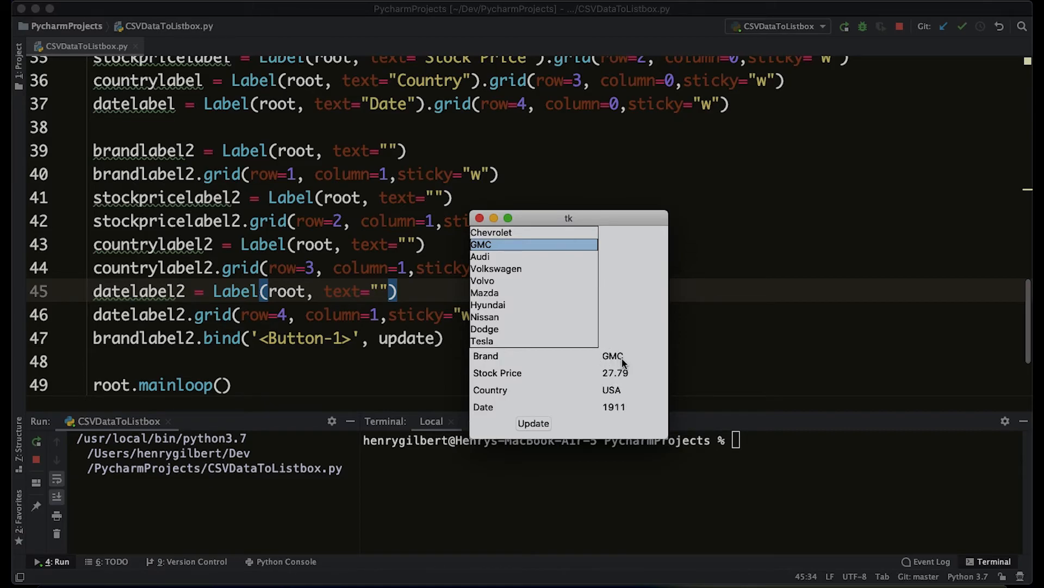
mouse_move(611, 358)
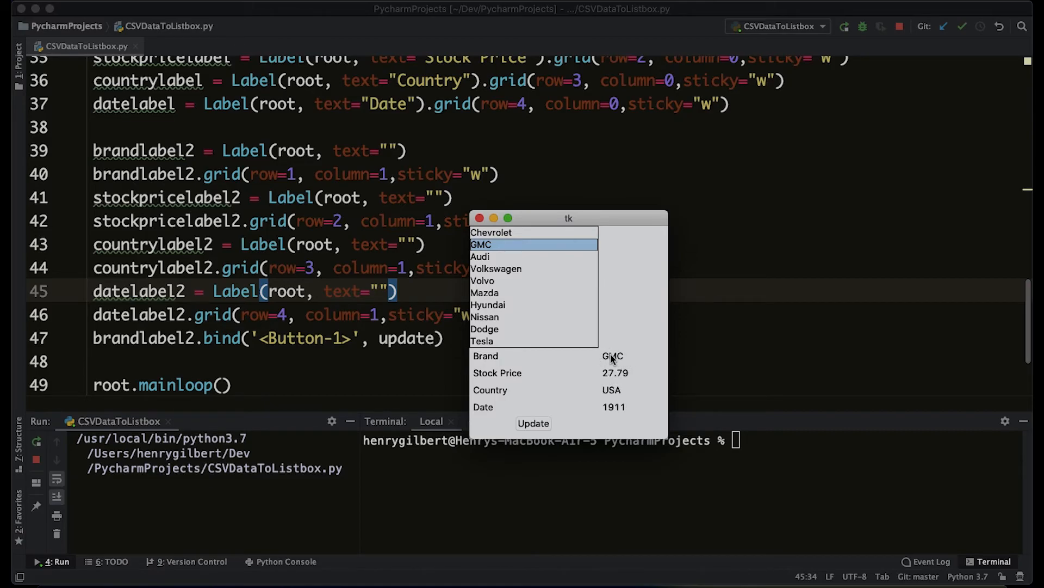